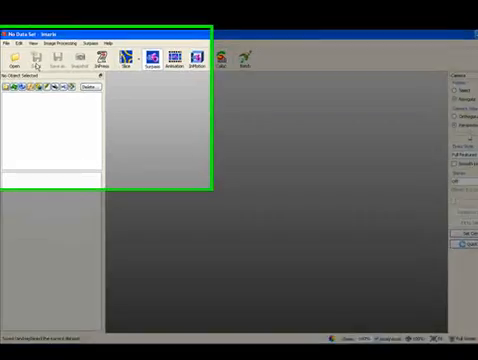
Choose PyramidalCell.ims in the images folder as the dataset to load.
{"action": "left_click", "coordinate": [16, 56]}
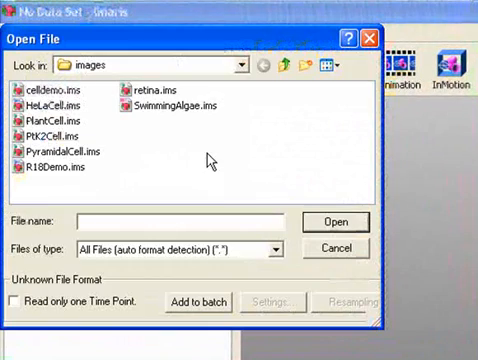
{"action": "left_click", "coordinate": [58, 148]}
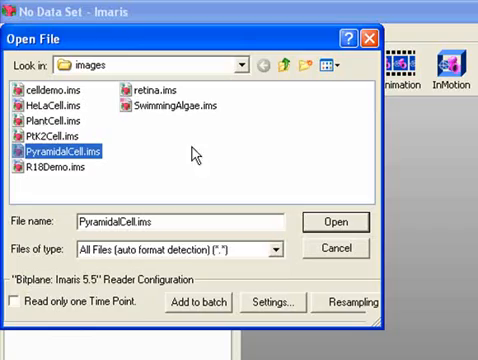
{"action": "mouse_move", "coordinate": [336, 222]}
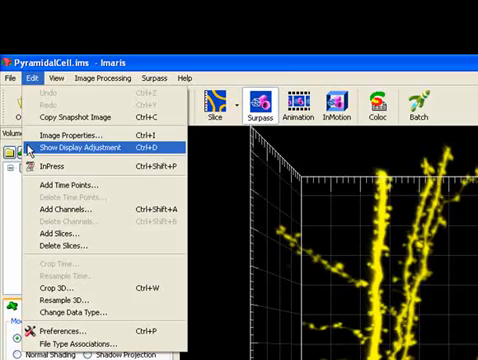
Show the Display Adjustment window for the PyramidalCell volume.
{"action": "left_click", "coordinate": [88, 148]}
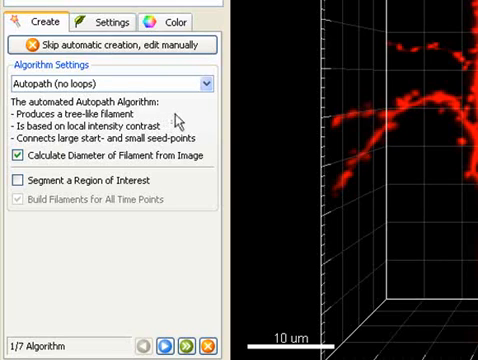
{"action": "mouse_move", "coordinate": [184, 122]}
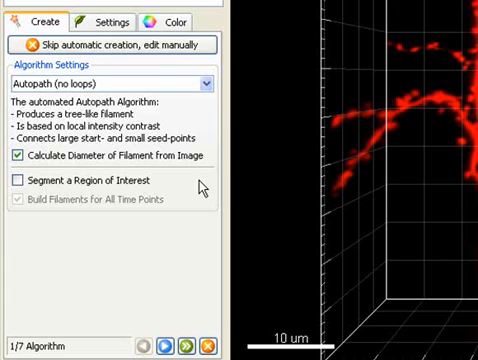
{"action": "mouse_move", "coordinate": [194, 224]}
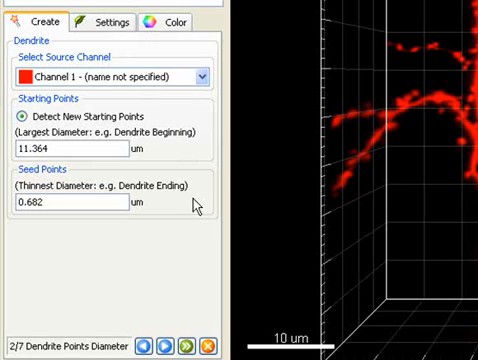
{"action": "mouse_move", "coordinate": [208, 104]}
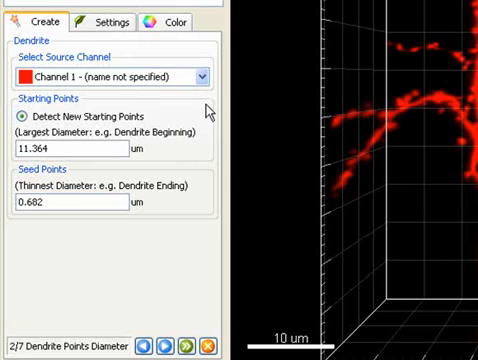
{"action": "mouse_move", "coordinate": [210, 142]}
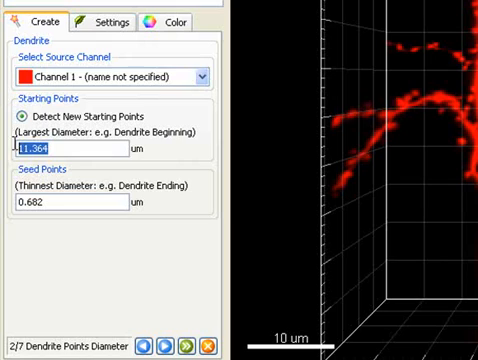
Enter 12.000 µm as the starting-points diameter and begin editing the seed-points diameter.
{"action": "type", "text": "12.000"}
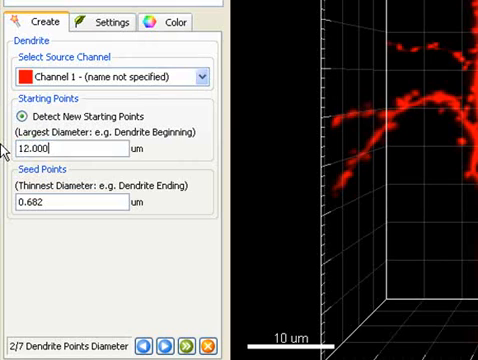
{"action": "mouse_move", "coordinate": [118, 190]}
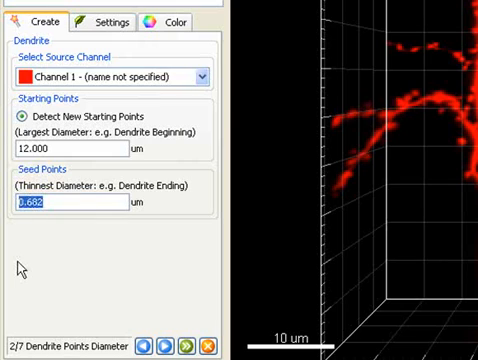
{"action": "type", "text": "1."}
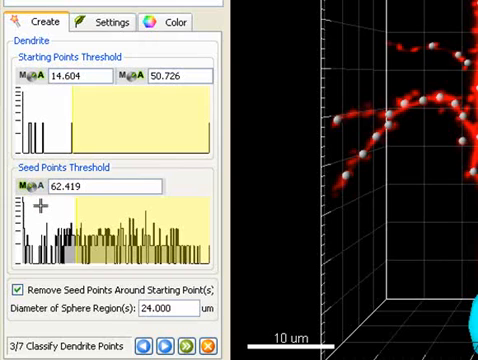
{"action": "mouse_move", "coordinate": [44, 212]}
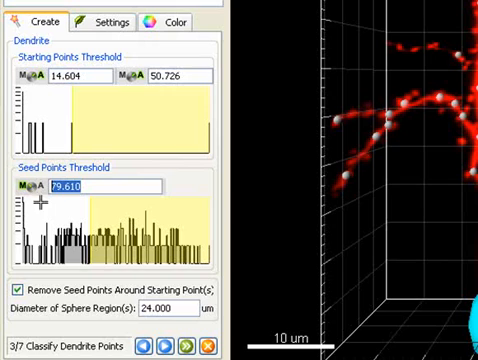
Enter 20.000 as the dendrite seed-points threshold.
{"action": "type", "text": "2"}
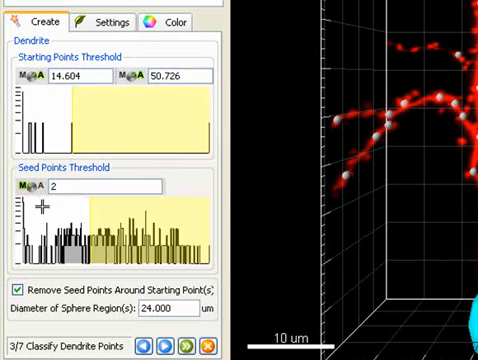
{"action": "type", "text": "20.000"}
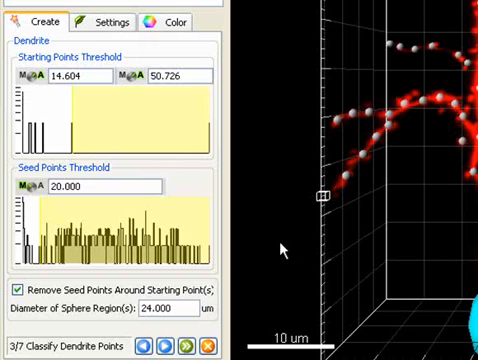
{"action": "mouse_move", "coordinate": [252, 292]}
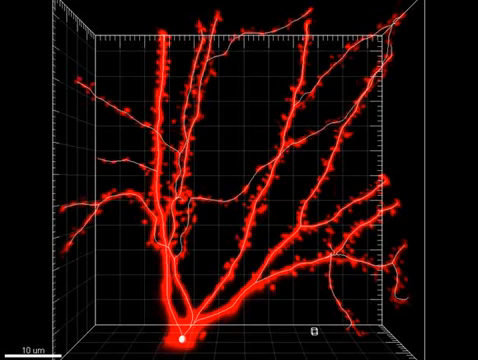
{"action": "mouse_move", "coordinate": [16, 308]}
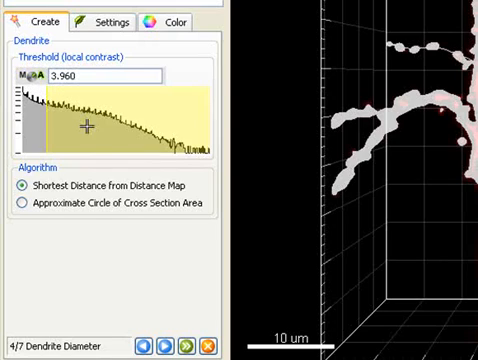
{"action": "mouse_move", "coordinate": [86, 142]}
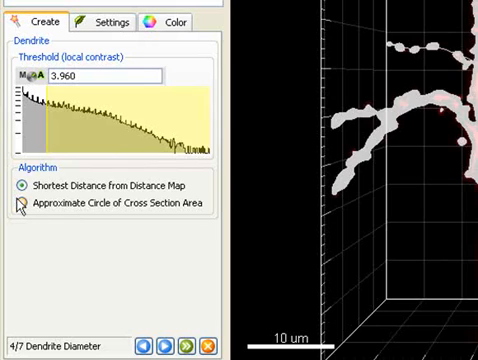
Use Approximate Circle of Cross Section Area for dendrite diameter, keeping threshold 1.960.
{"action": "left_click", "coordinate": [20, 204]}
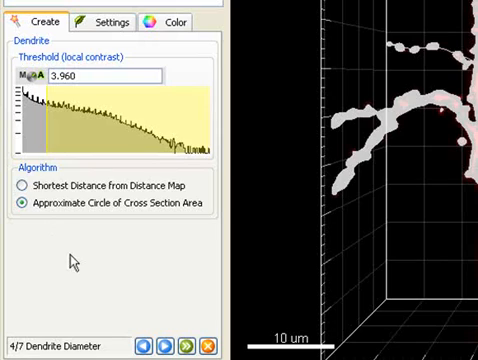
{"action": "mouse_move", "coordinate": [136, 292]}
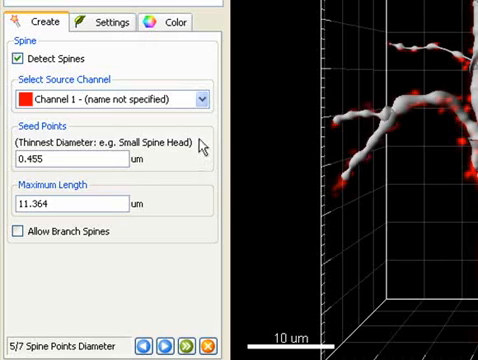
{"action": "mouse_move", "coordinate": [186, 76]}
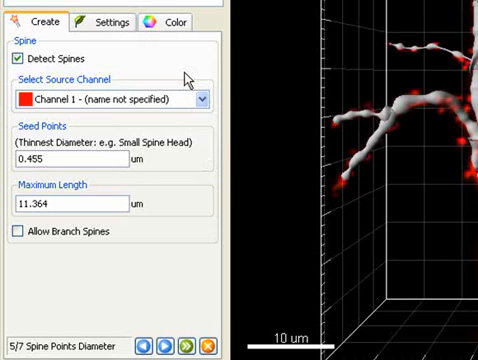
{"action": "mouse_move", "coordinate": [184, 76]}
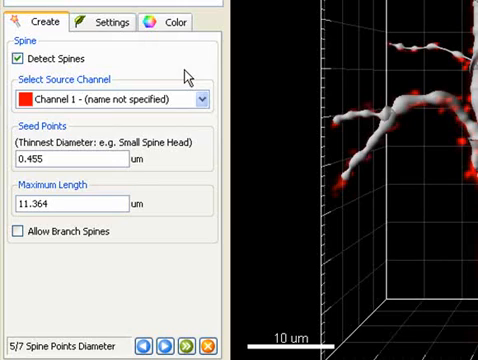
{"action": "mouse_move", "coordinate": [190, 124]}
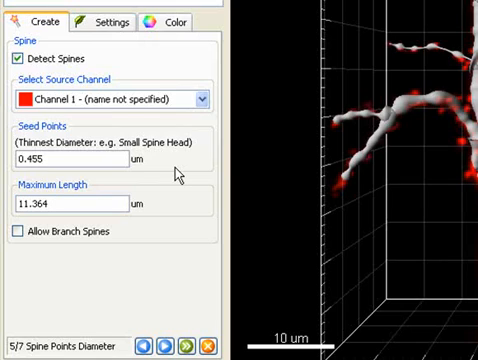
Replace the 11.364 µm maximum spine length with 4 and apply it.
{"action": "double_click", "coordinate": [40, 204]}
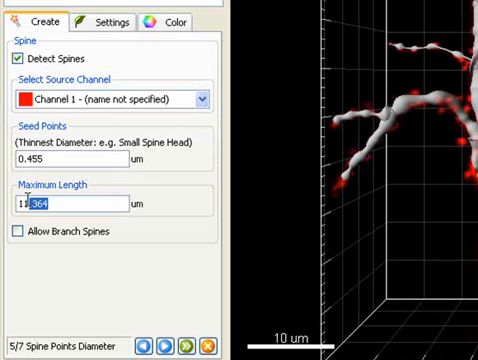
{"action": "type", "text": "4.000"}
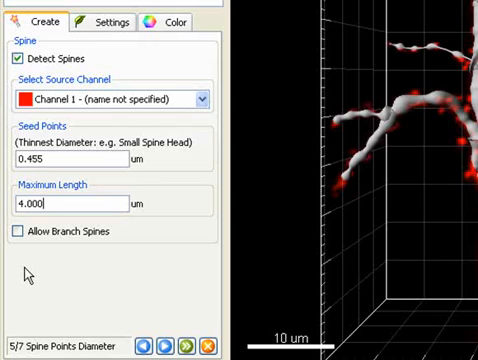
{"action": "left_click", "coordinate": [20, 232]}
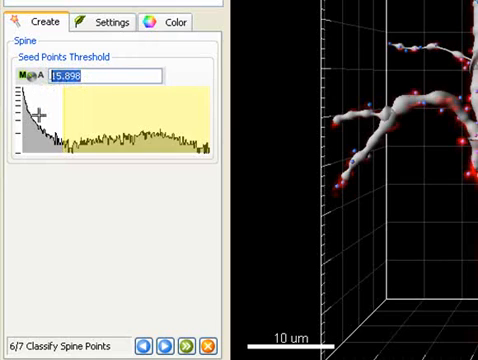
Enter 20 as the spine seed-points threshold.
{"action": "type", "text": "20"}
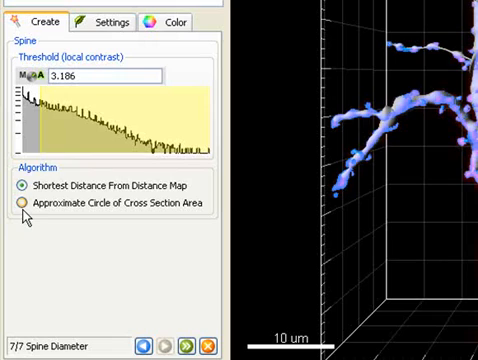
Use Approximate Circle of Cross Section Area for spine diameter, keeping threshold 3.186.
{"action": "left_click", "coordinate": [20, 204]}
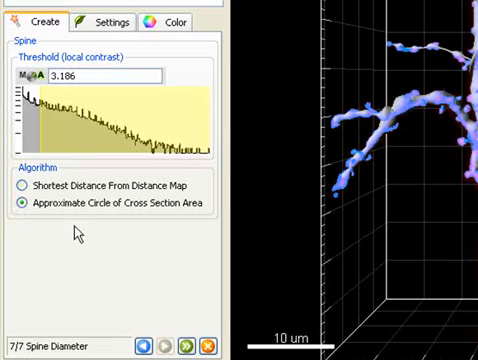
{"action": "mouse_move", "coordinate": [128, 278]}
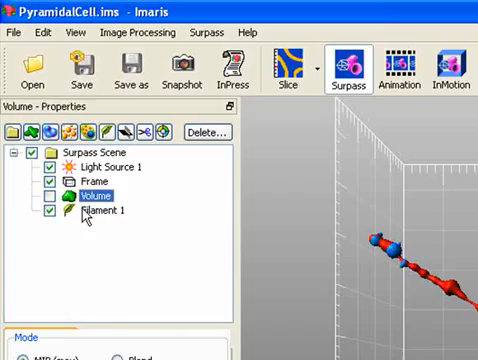
Uncheck the Volume item so only Filament 1's dendrites and spines render.
{"action": "left_click", "coordinate": [104, 208]}
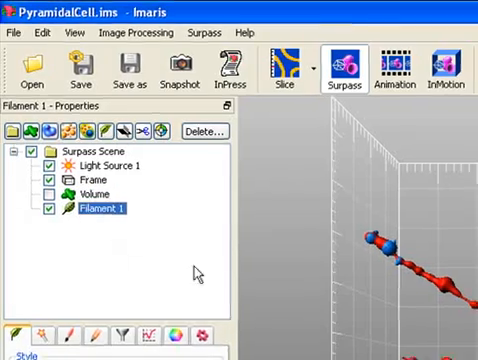